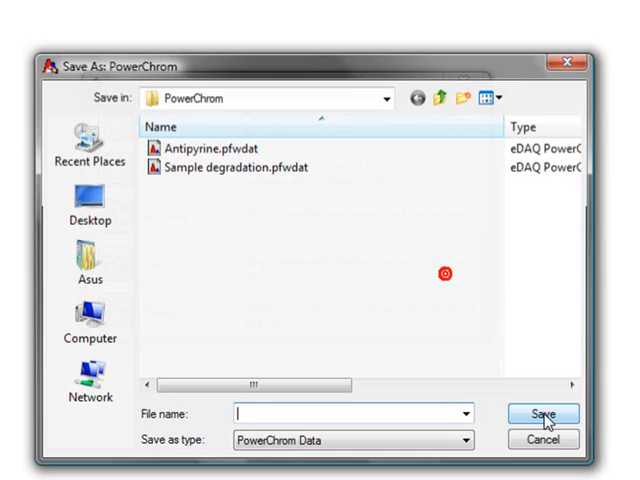
Save the new data file as '1' and start a Manual Run data document.
{"action": "type", "text": "1"}
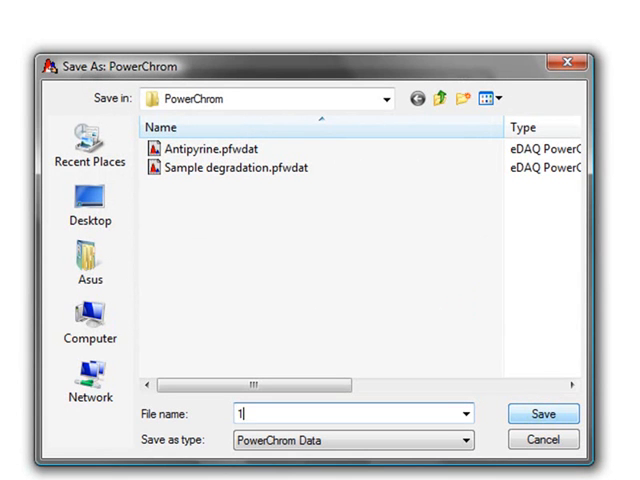
{"action": "left_click", "coordinate": [554, 412]}
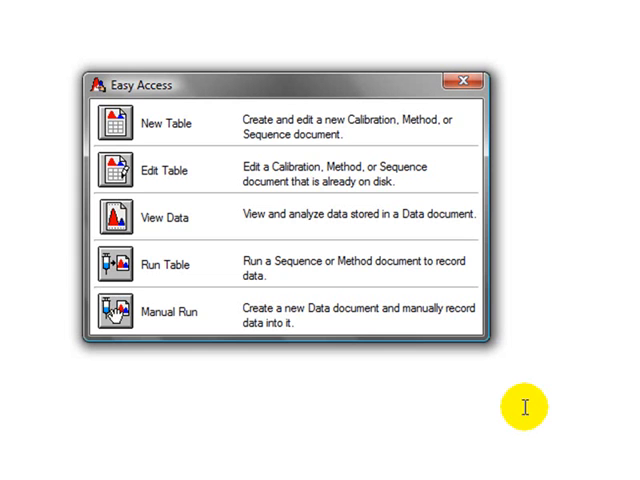
{"action": "left_click", "coordinate": [170, 312]}
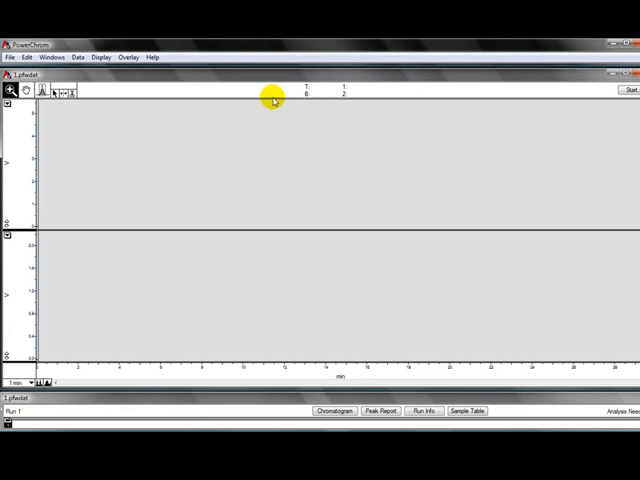
Launch the C4D Profiler from the Windows menu.
{"action": "left_click", "coordinate": [62, 52]}
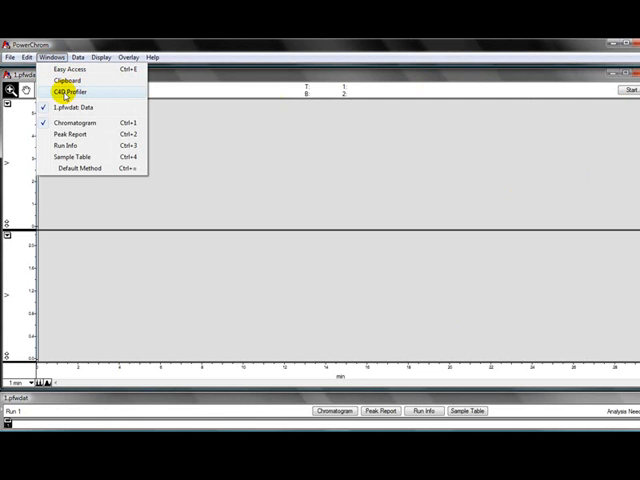
{"action": "left_click", "coordinate": [78, 92]}
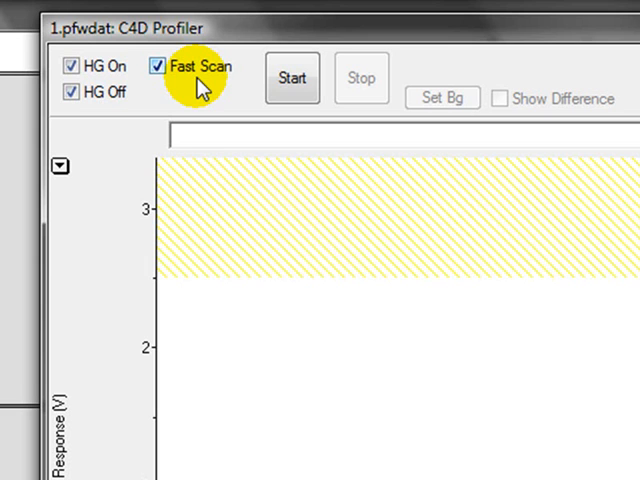
{"action": "mouse_move", "coordinate": [208, 80]}
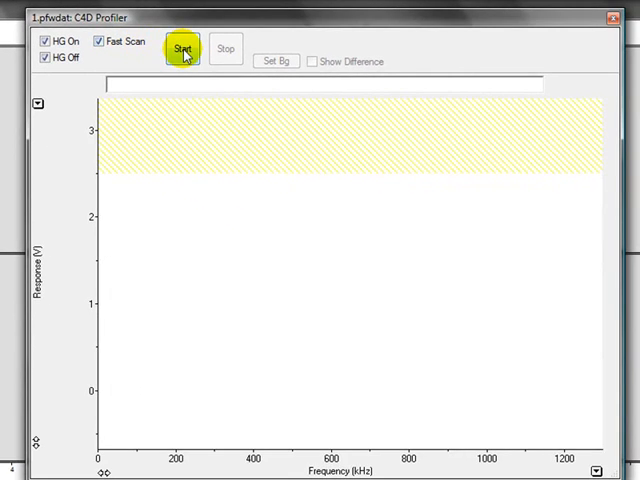
Start the fast scan plotting HG On and HG Off curves from 200 to 1200 kHz.
{"action": "left_click", "coordinate": [184, 50]}
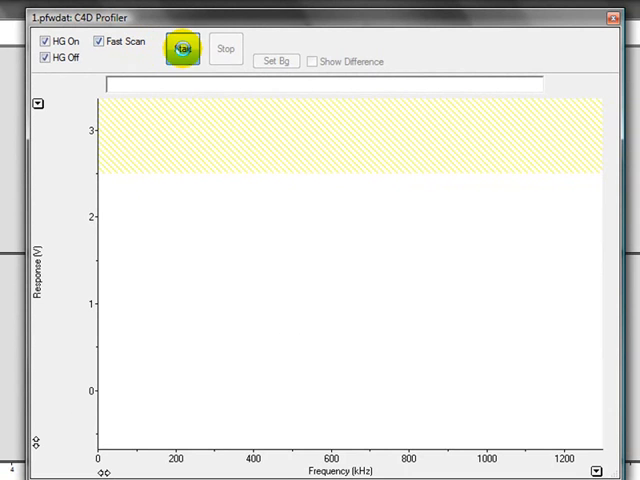
{"action": "left_click", "coordinate": [184, 50]}
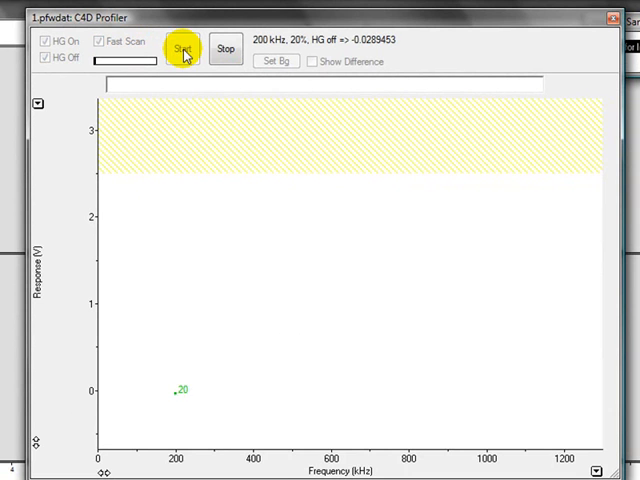
{"action": "left_click", "coordinate": [184, 50]}
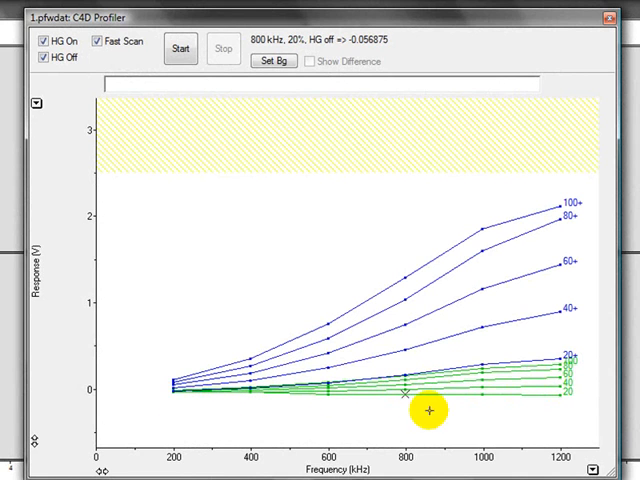
{"action": "mouse_move", "coordinate": [564, 388]}
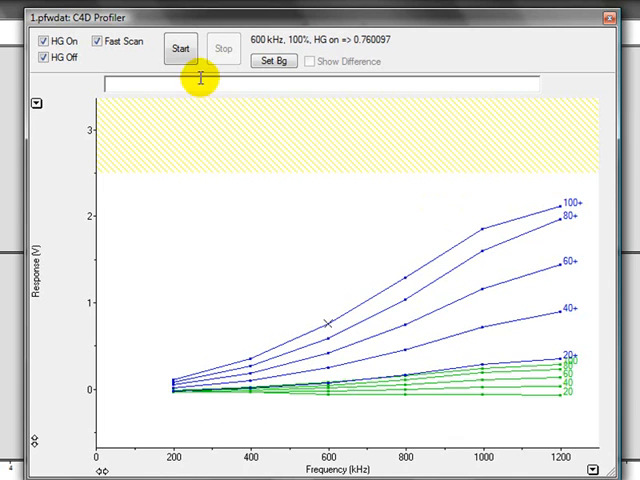
Start a second fast scan to replot the HG On and HG Off response curves.
{"action": "left_click", "coordinate": [184, 52]}
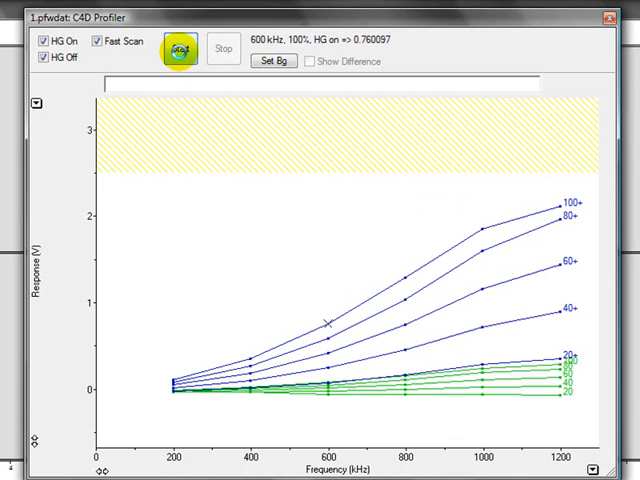
{"action": "left_click", "coordinate": [182, 48]}
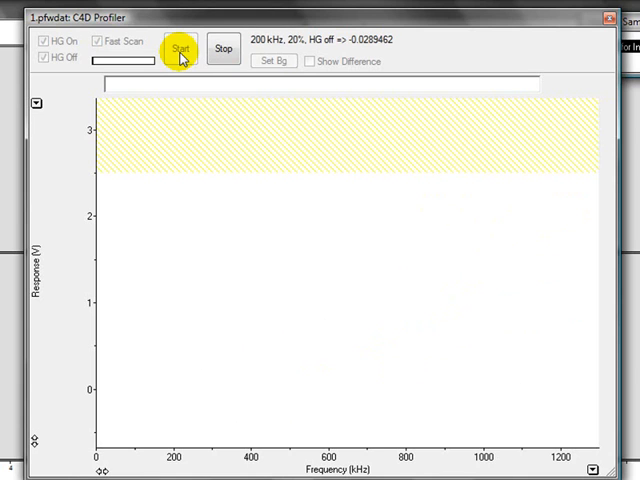
{"action": "left_click", "coordinate": [180, 48]}
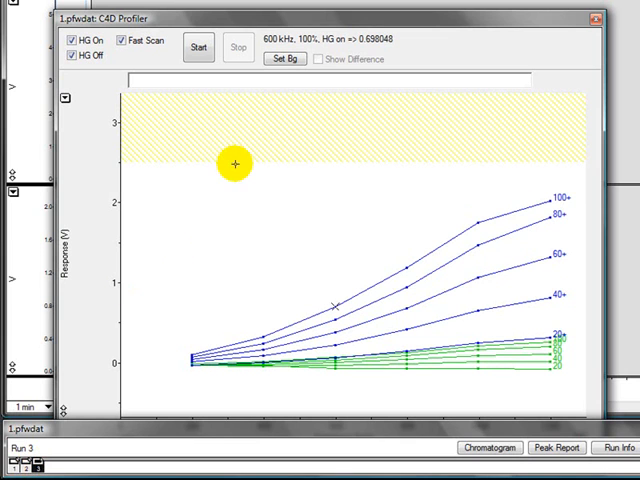
Set the current scan as background and enable Show Difference for the curves.
{"action": "left_click", "coordinate": [282, 60]}
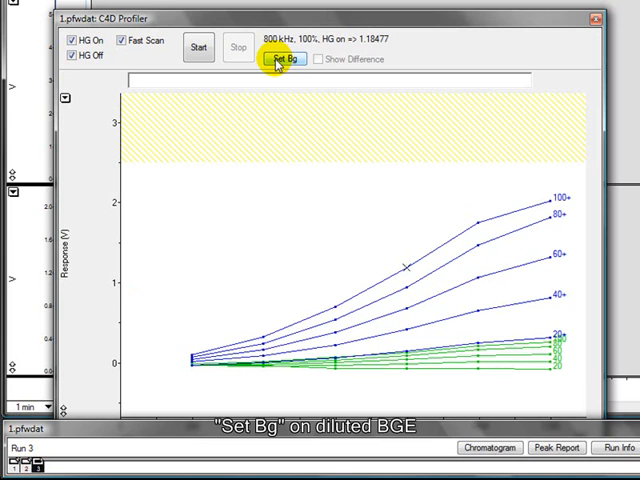
{"action": "left_click", "coordinate": [284, 56]}
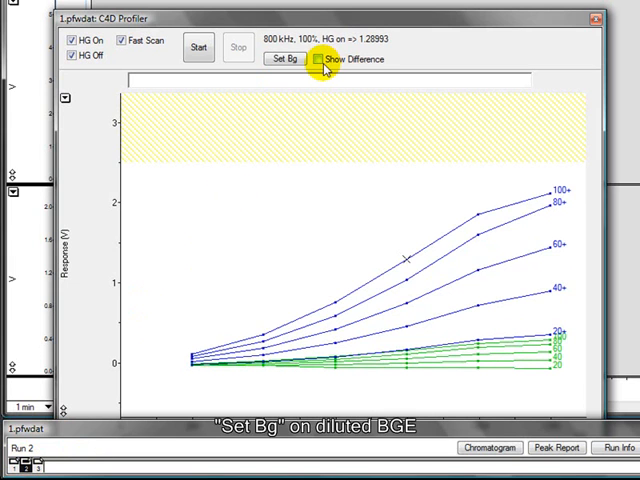
{"action": "left_click", "coordinate": [316, 60]}
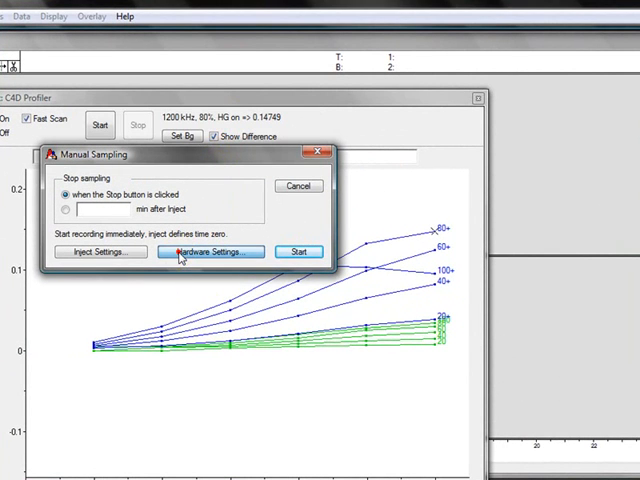
Set the Input 1 C4D amplifier to 1200 kHz, 80% amplitude, Headstage Gain on.
{"action": "left_click", "coordinate": [208, 252]}
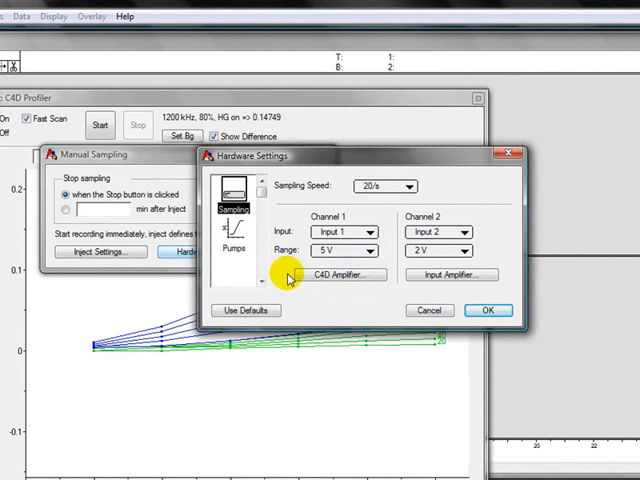
{"action": "left_click", "coordinate": [340, 272]}
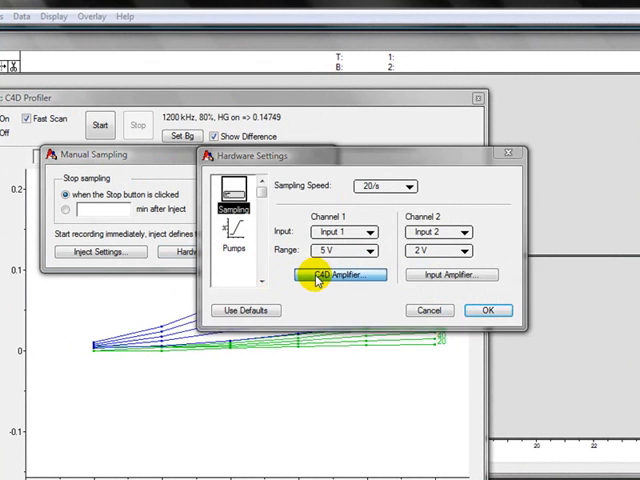
{"action": "left_click", "coordinate": [336, 274]}
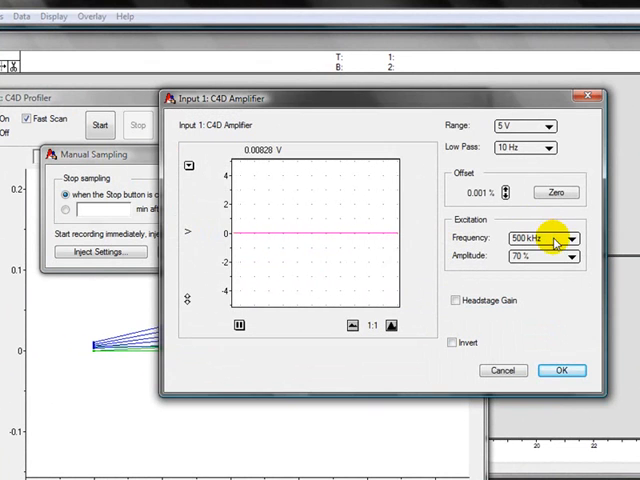
{"action": "left_click", "coordinate": [572, 240]}
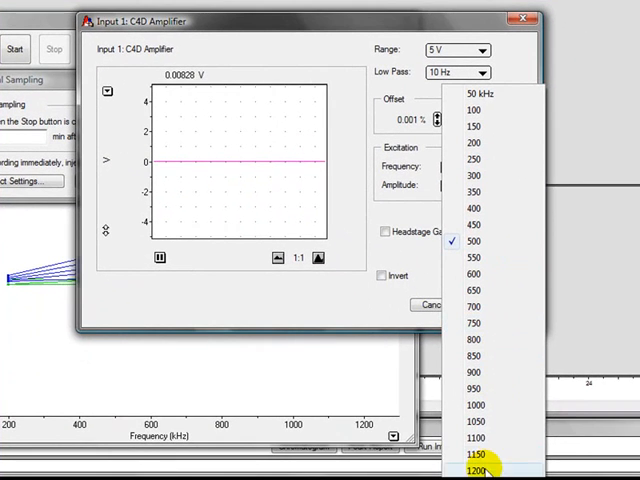
{"action": "left_click", "coordinate": [480, 468]}
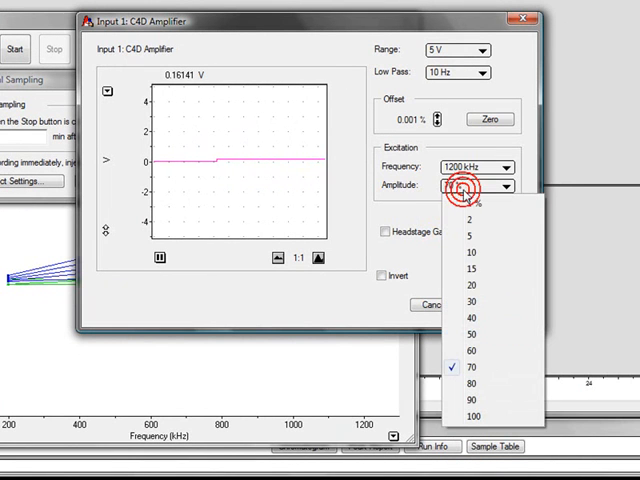
{"action": "left_click", "coordinate": [476, 380]}
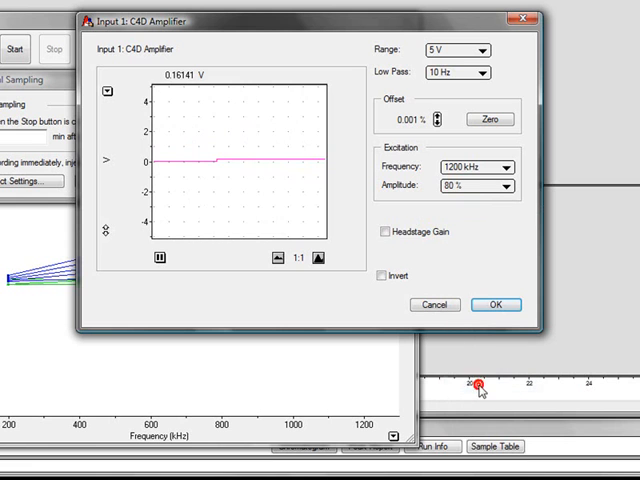
{"action": "left_click", "coordinate": [384, 232]}
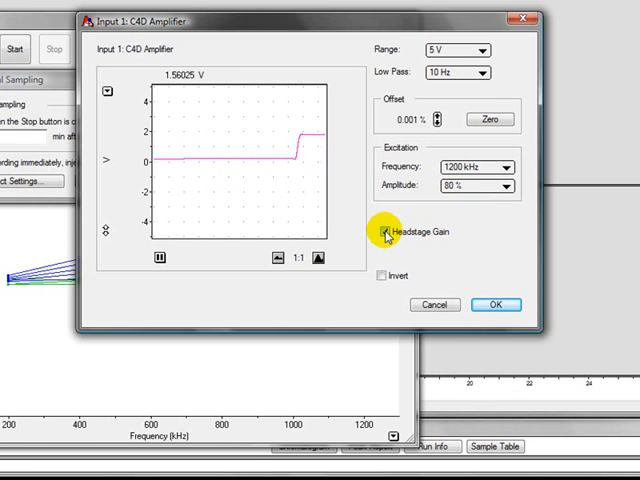